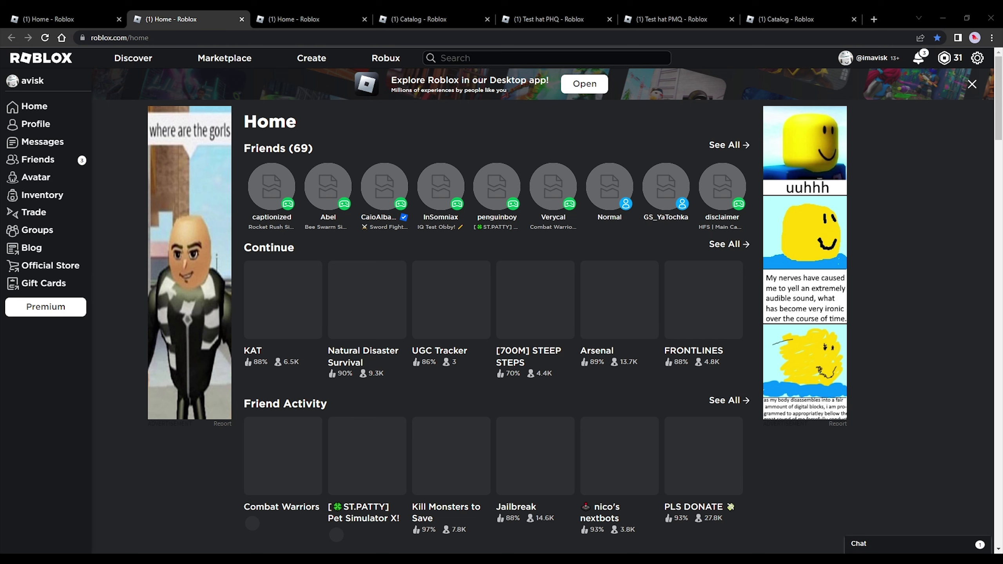
# Dismiss the 'Explore Roblox in our Desktop app' banner and close a duplicate Home page
pyautogui.click(328, 187)
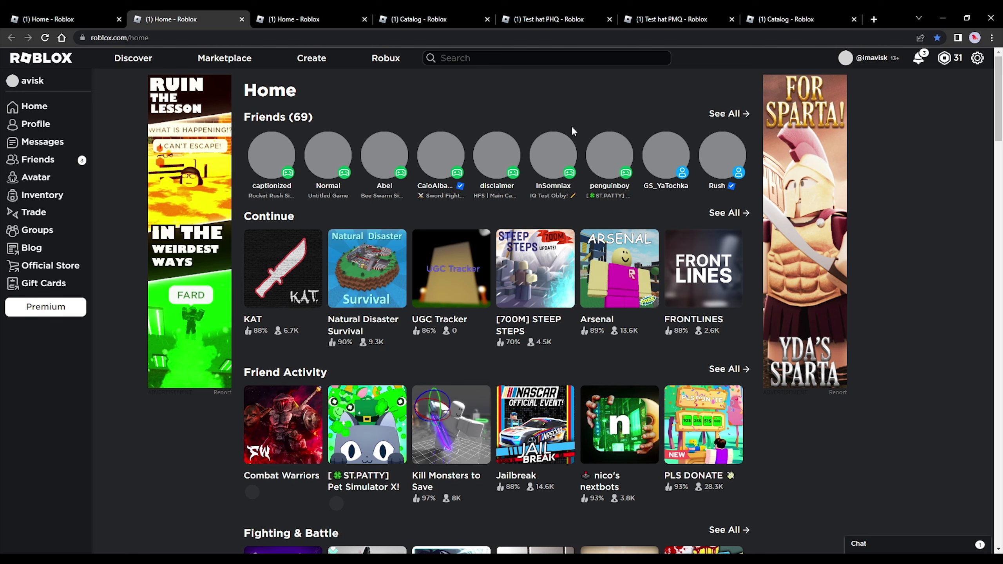
pyautogui.moveTo(531, 121)
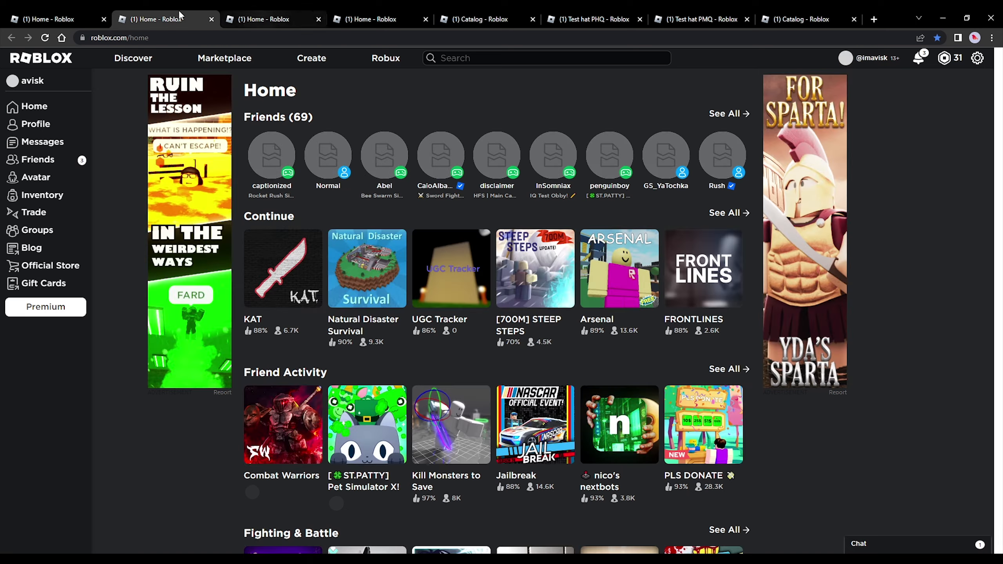
pyautogui.click(270, 19)
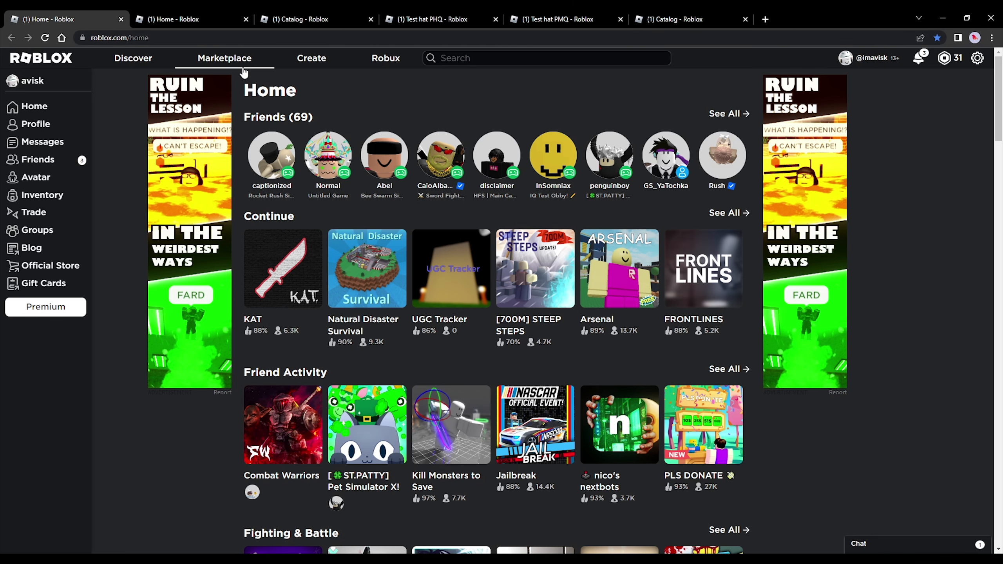
# Switch to the Catalog page showing Avatar Shop collectibles with Test hat PHQ and PMQ
pyautogui.click(301, 19)
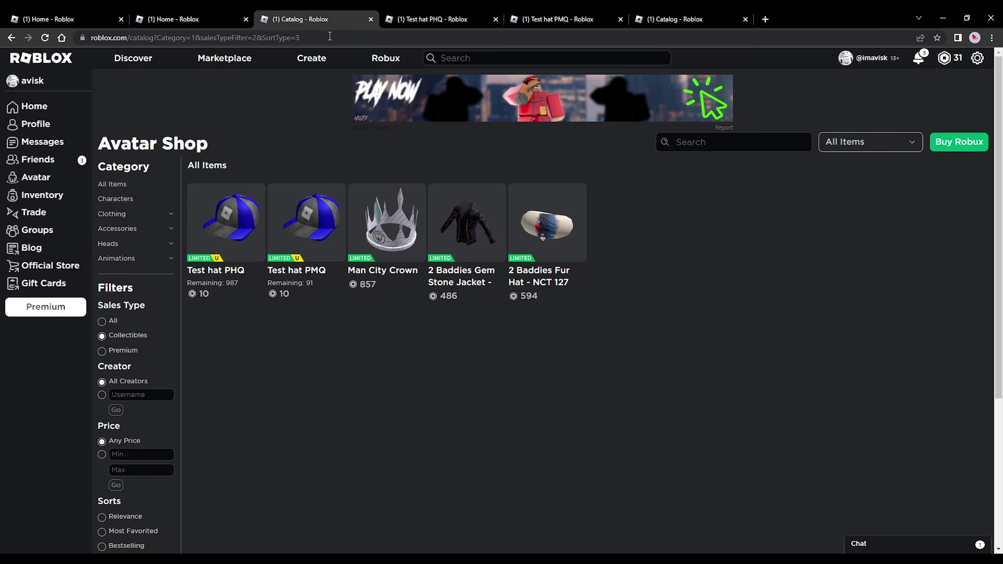
pyautogui.click(563, 19)
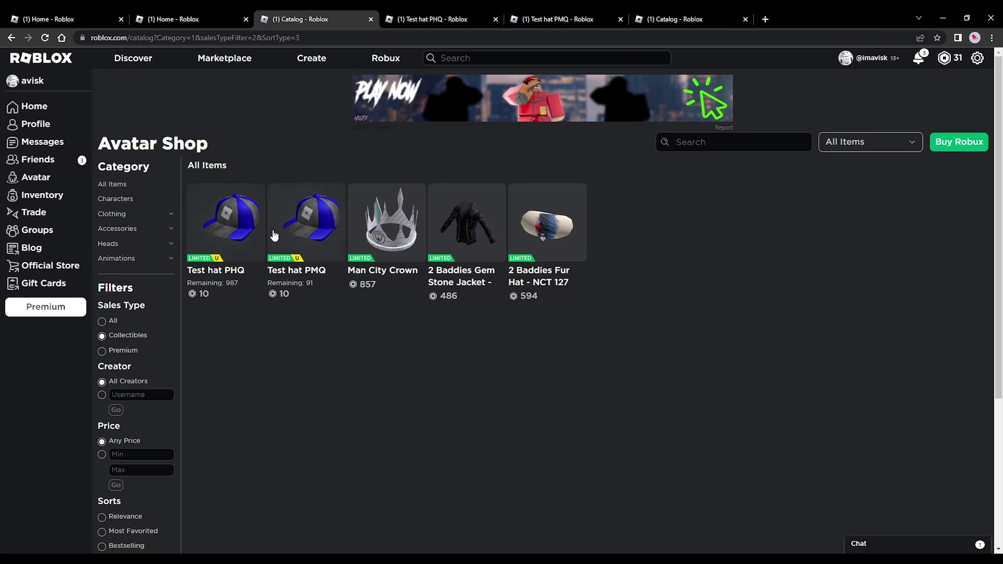
pyautogui.click(557, 19)
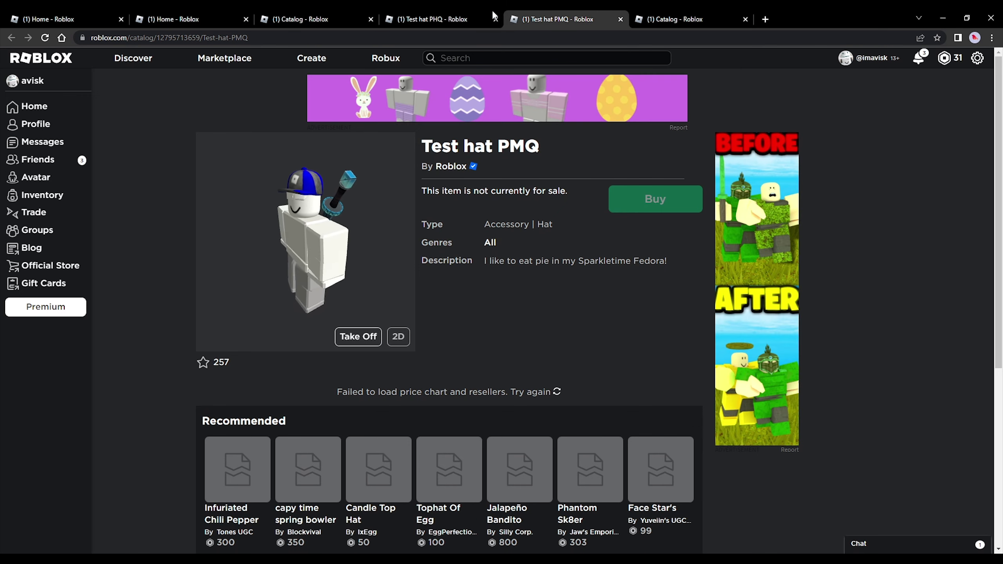
pyautogui.click(435, 19)
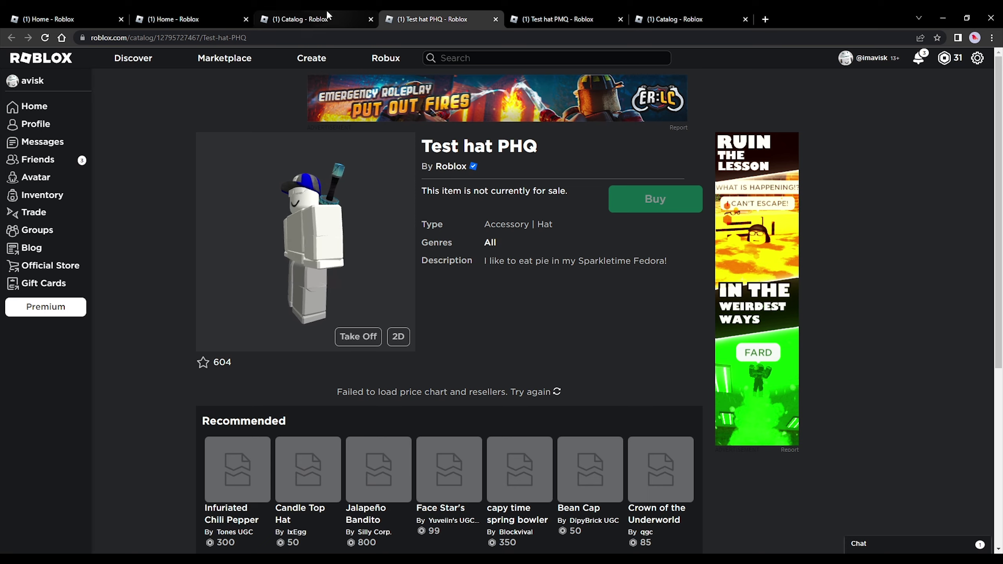
pyautogui.click(563, 19)
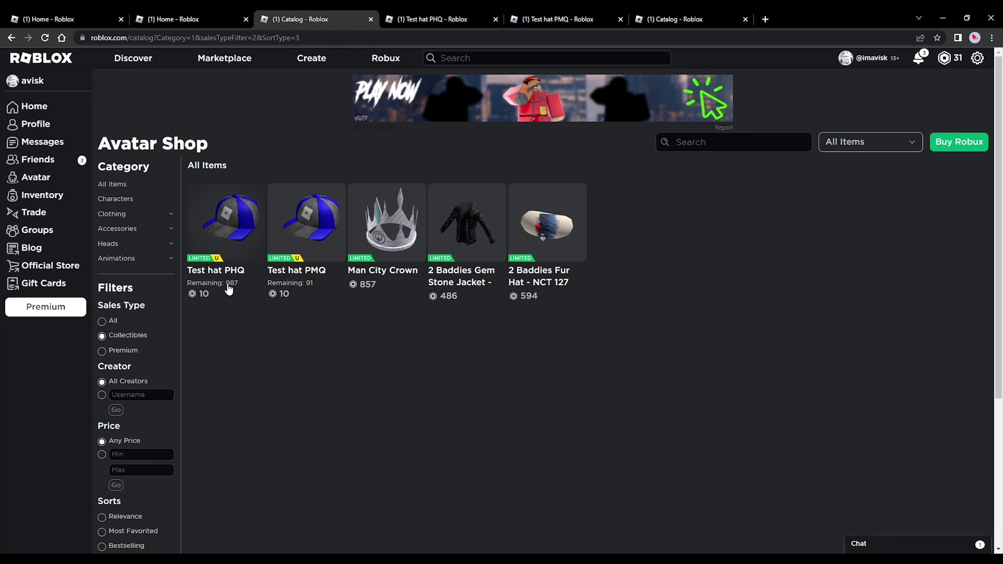
pyautogui.click(564, 18)
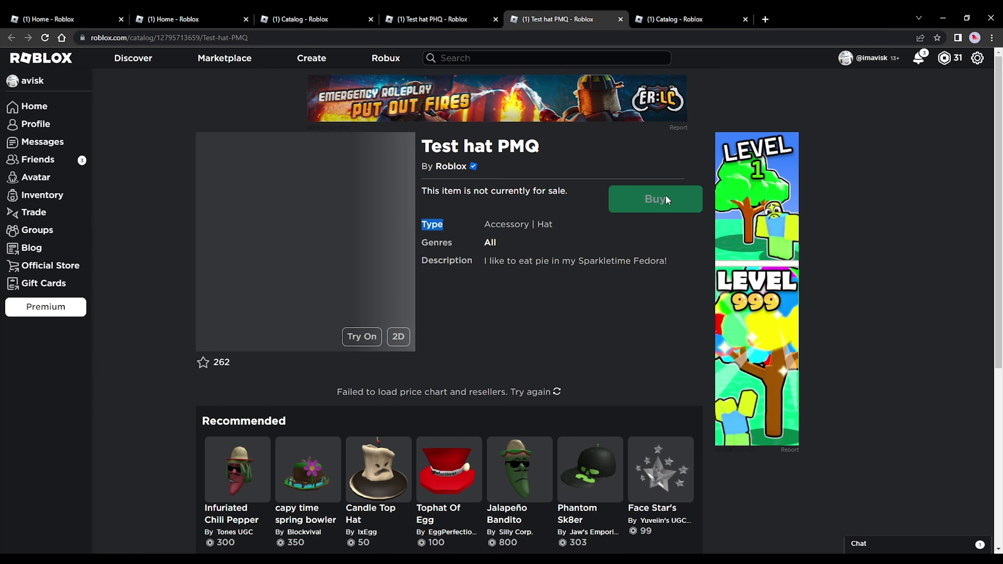
pyautogui.click(434, 19)
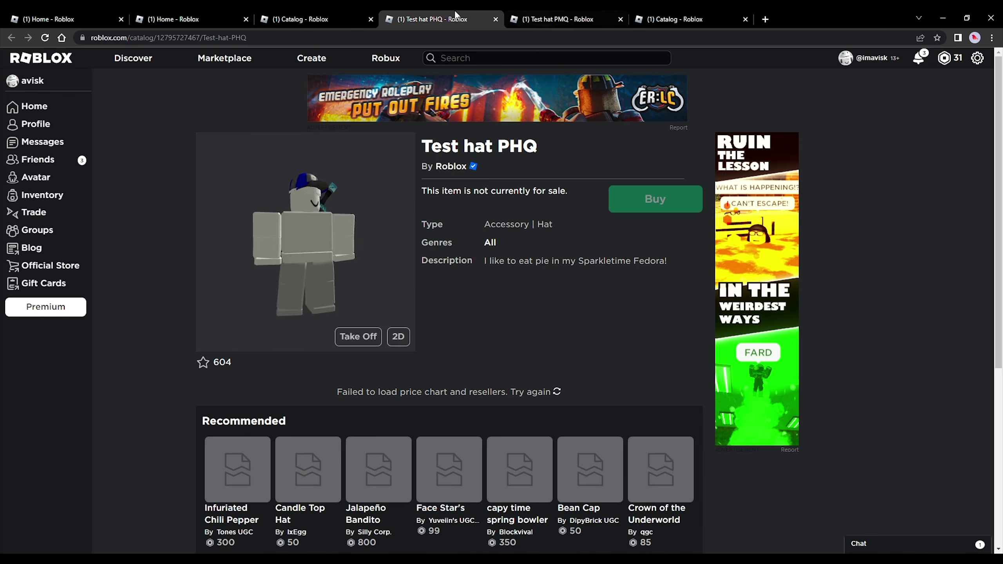
pyautogui.click(302, 19)
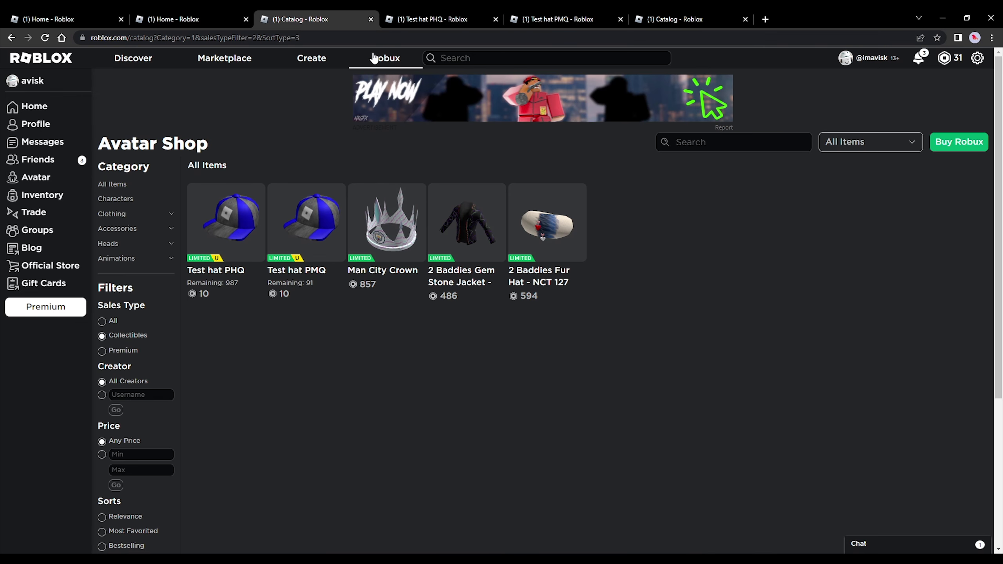
pyautogui.moveTo(379, 60)
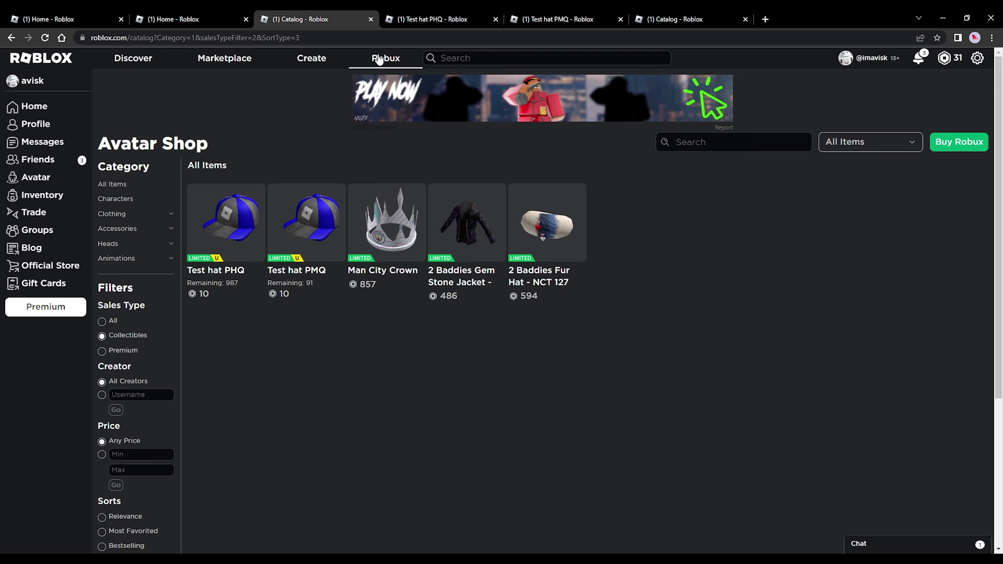